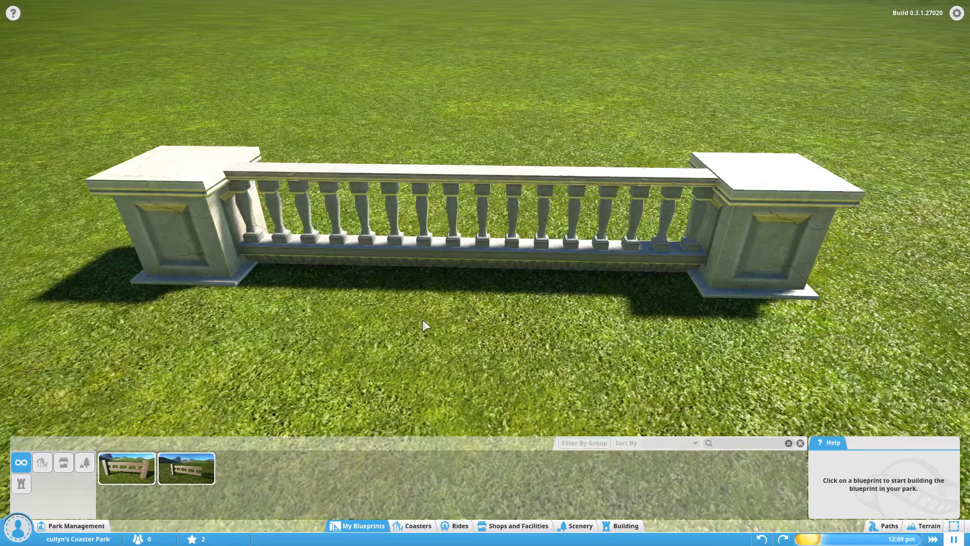
mouse_move(401, 370)
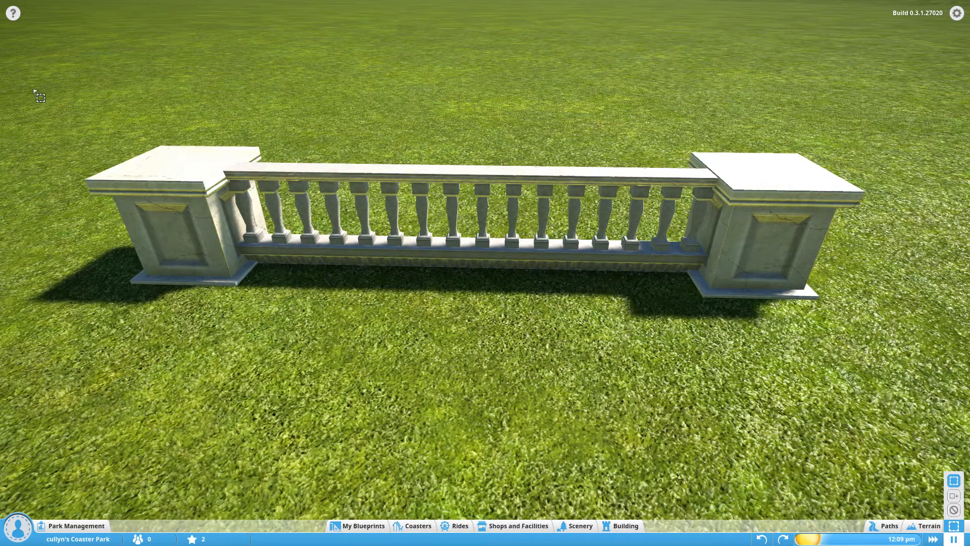
Step: Box-select the three scenery pieces of the stone balustrade fence as one selection
left_click(464, 217)
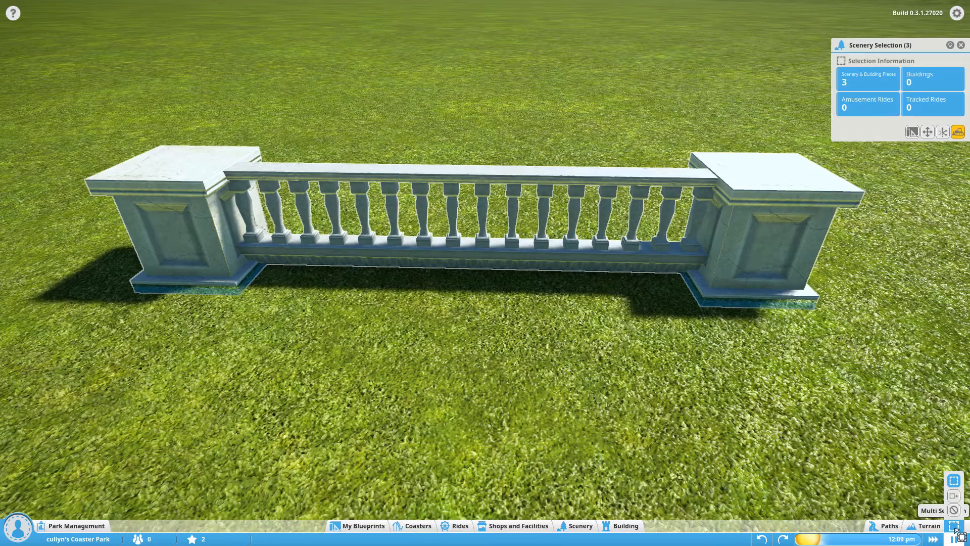
mouse_move(960, 496)
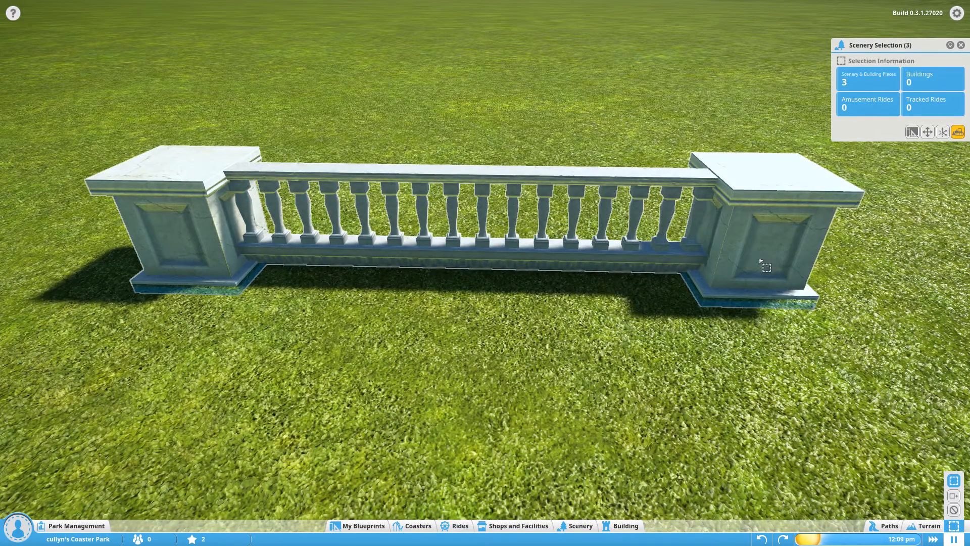
mouse_move(910, 131)
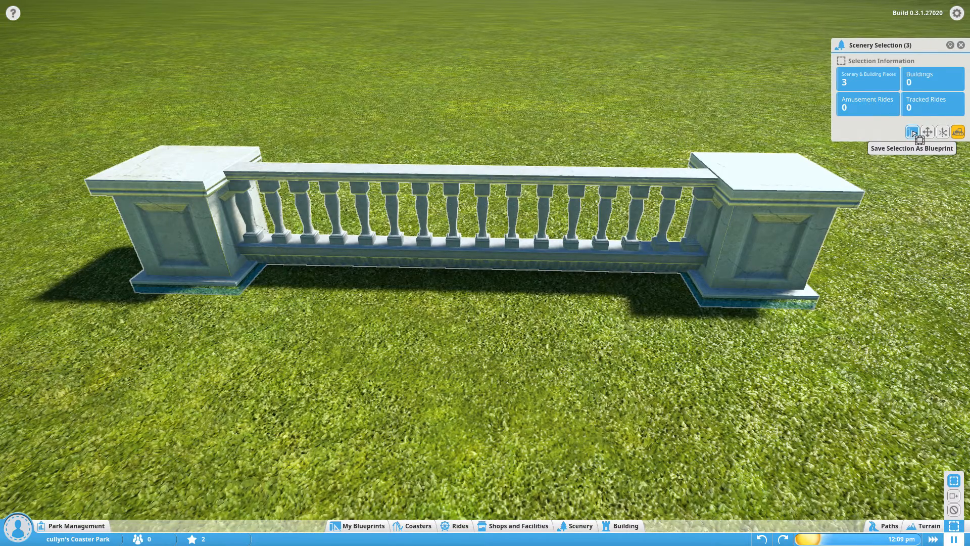
Step: Save the selected fence as a new blueprint rather than updating an existing one
left_click(911, 131)
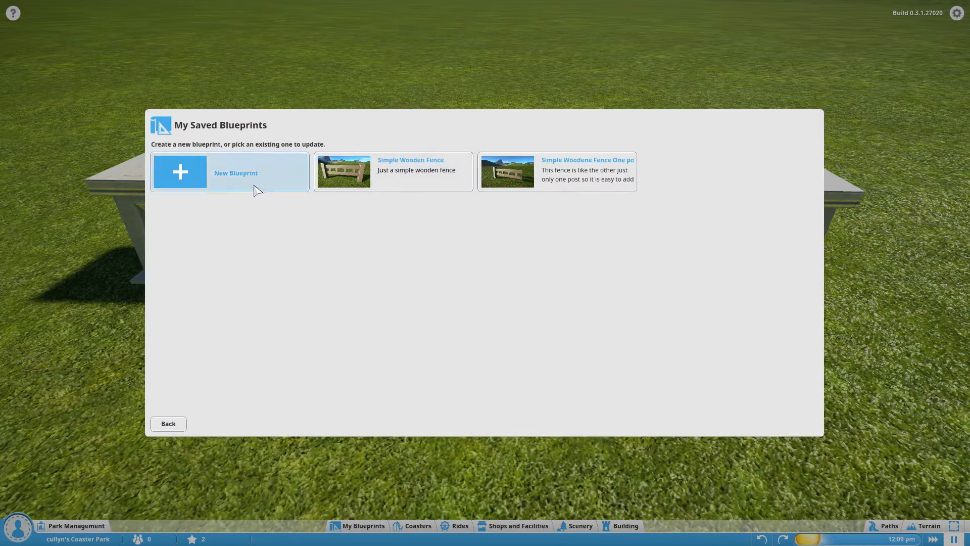
left_click(179, 172)
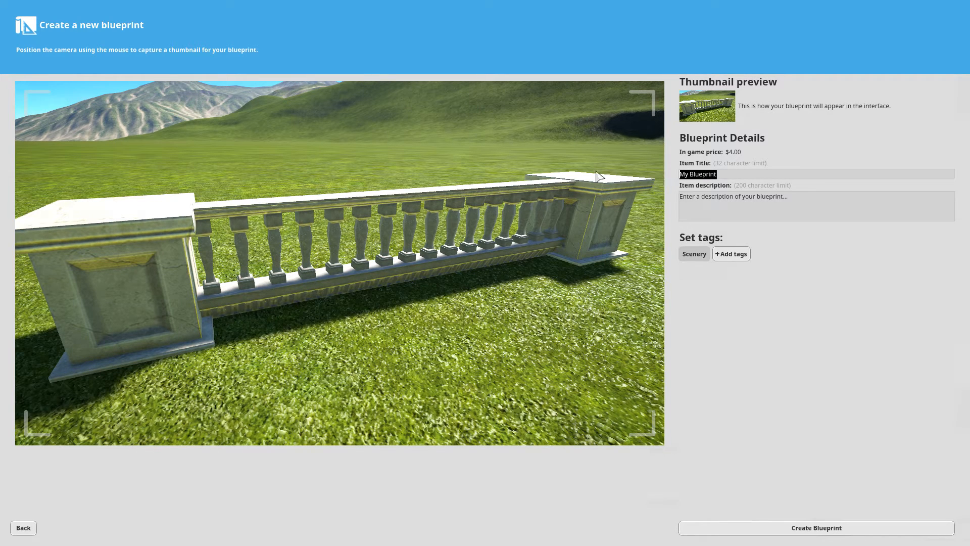
Step: Create the blueprint titled 'Stone Fence', described 'Simple Stone fence', tagged Small and Other Scenery
type("Stone Fence")
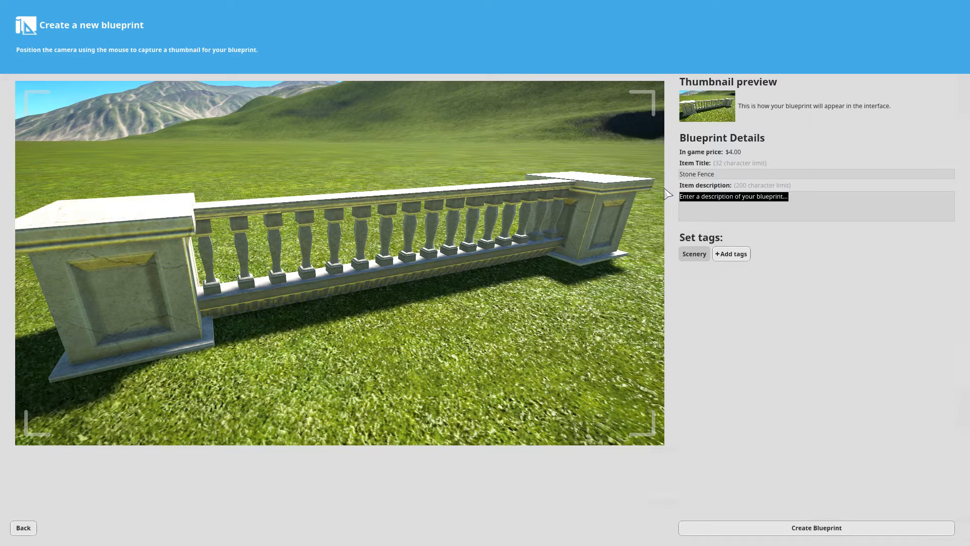
type("Simple Stone fence")
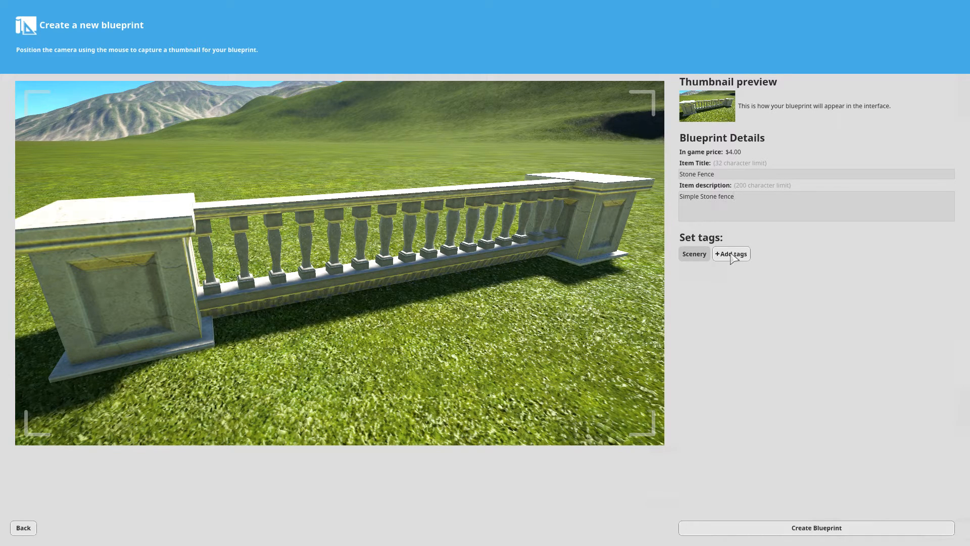
left_click(732, 254)
type("Small")
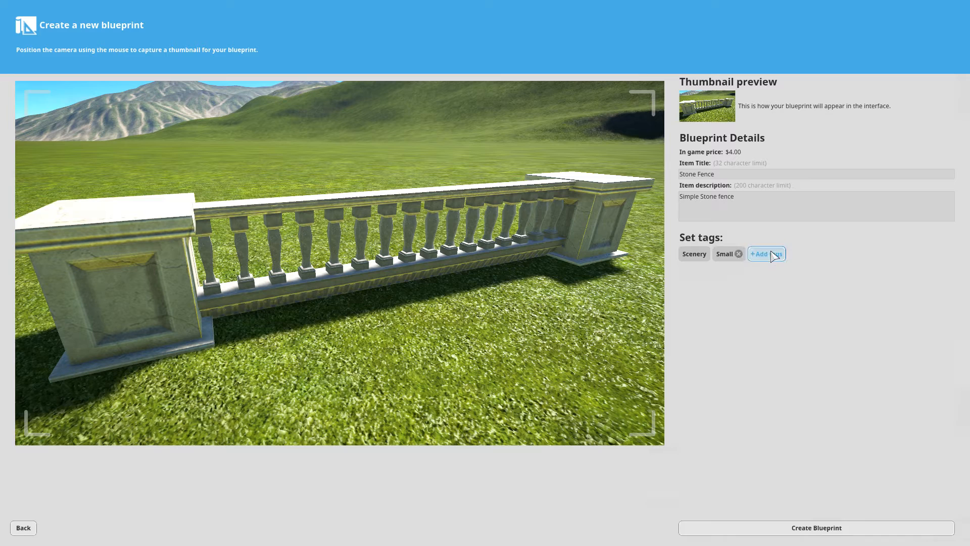
left_click(766, 253)
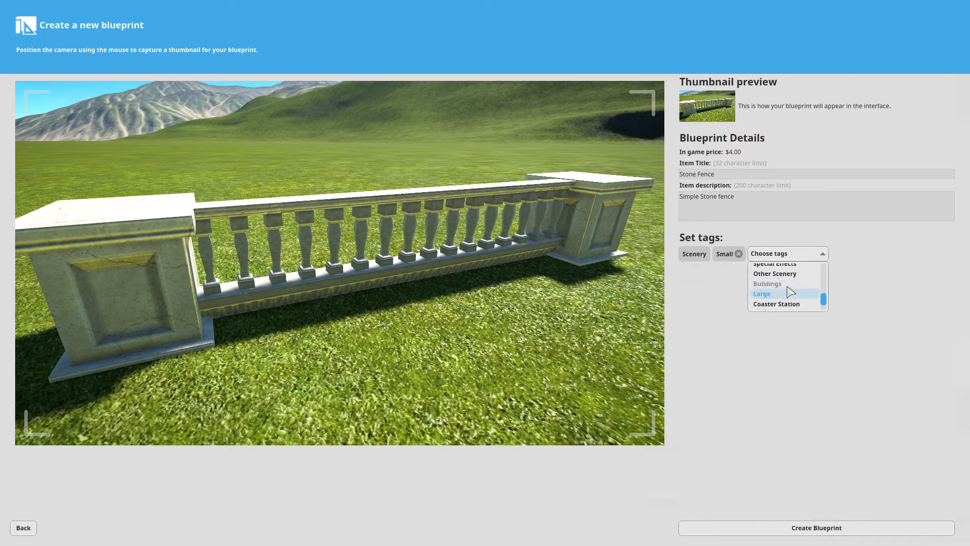
left_click(775, 273)
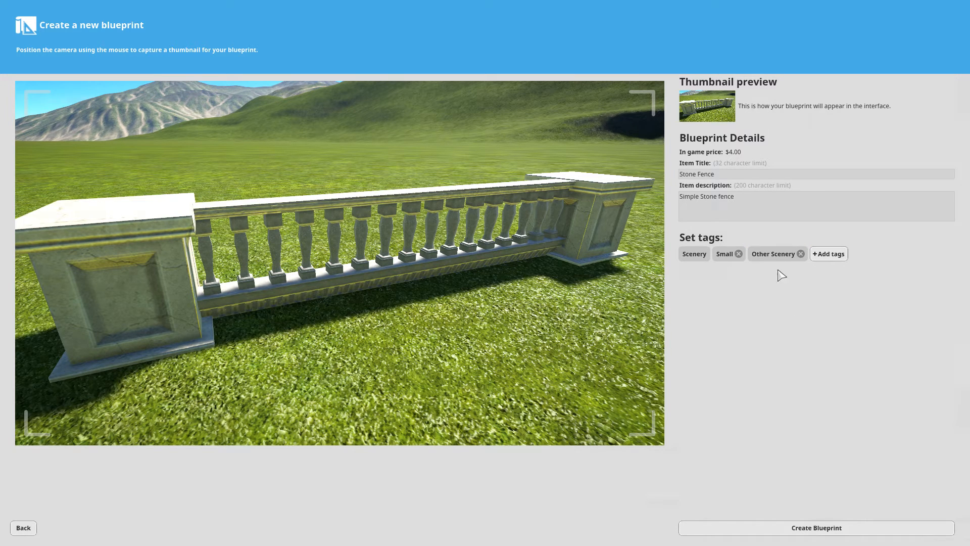
left_click(815, 528)
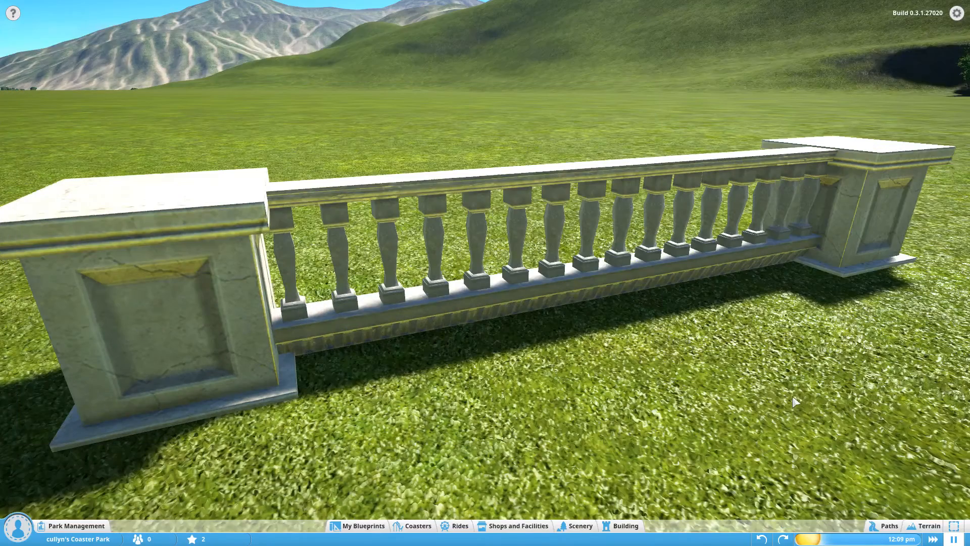
Step: From My Blueprints, start a Steam Workshop upload for the Stone Fence blueprint
left_click(362, 525)
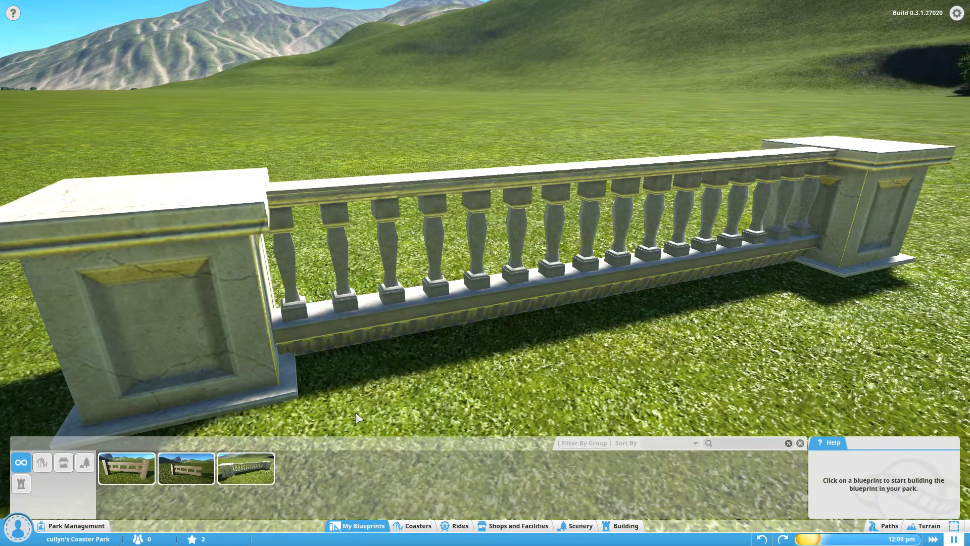
mouse_move(247, 476)
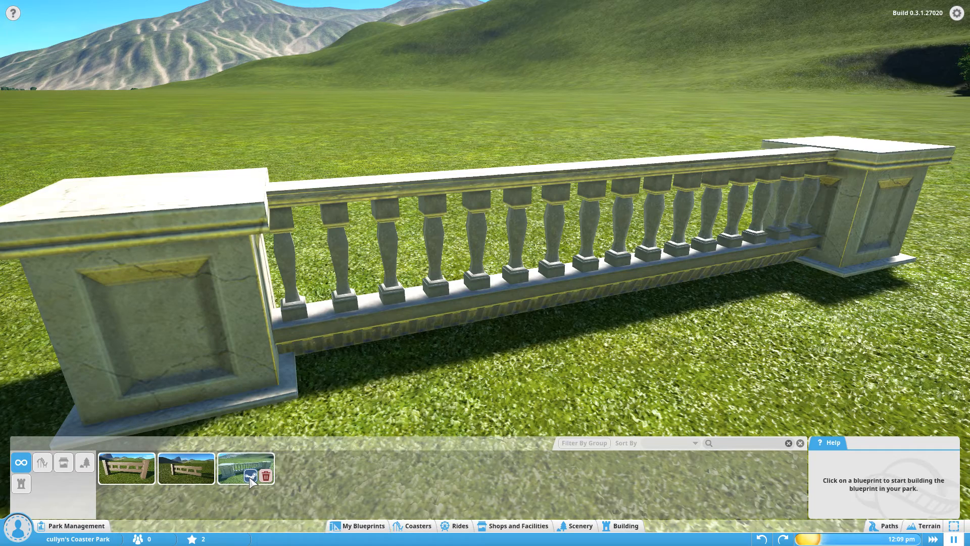
left_click(251, 475)
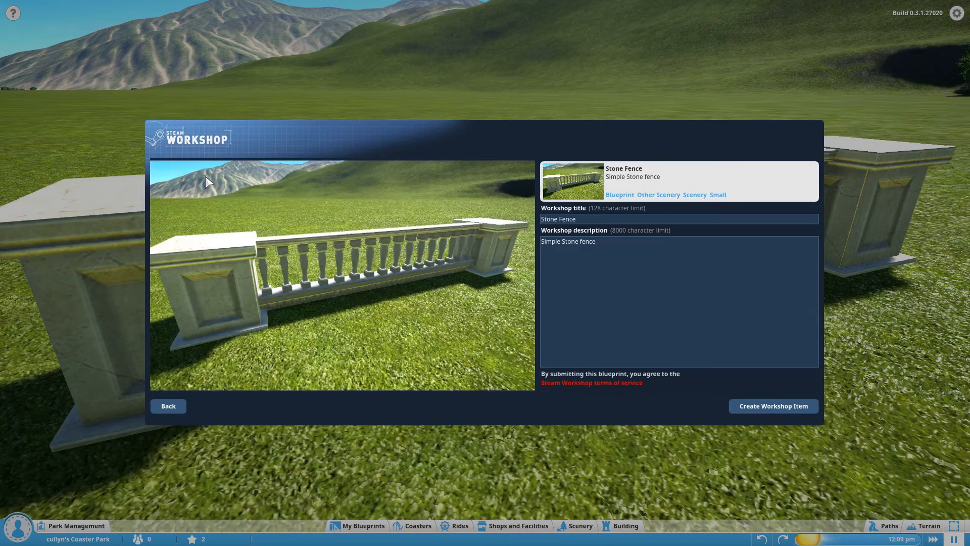
Step: Create the workshop item so the Stone Fence blueprint begins uploading to Steam
left_click(772, 406)
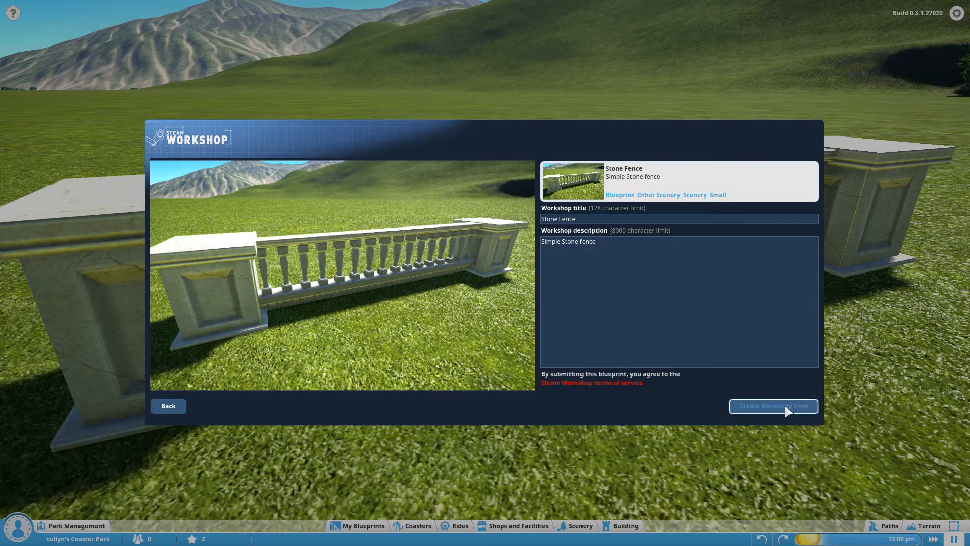
left_click(772, 406)
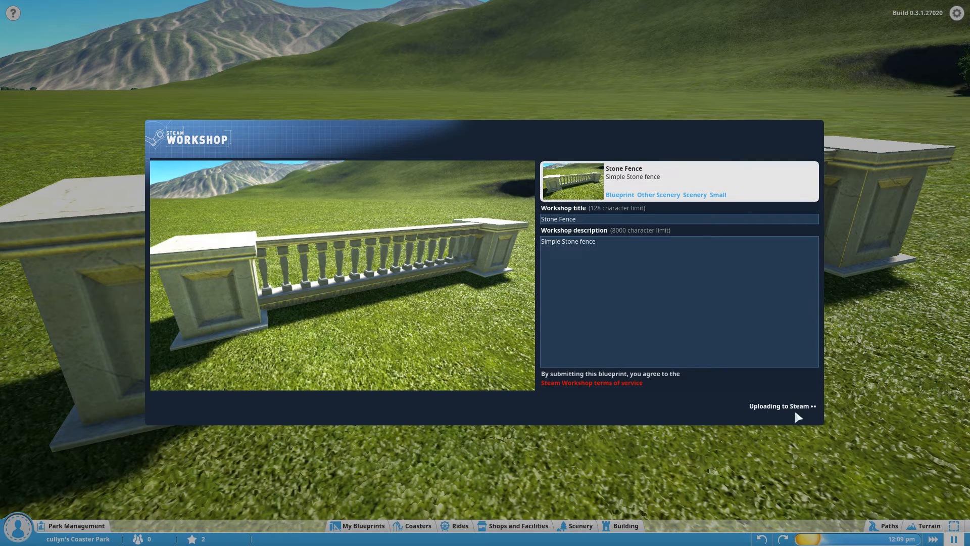
mouse_move(556, 349)
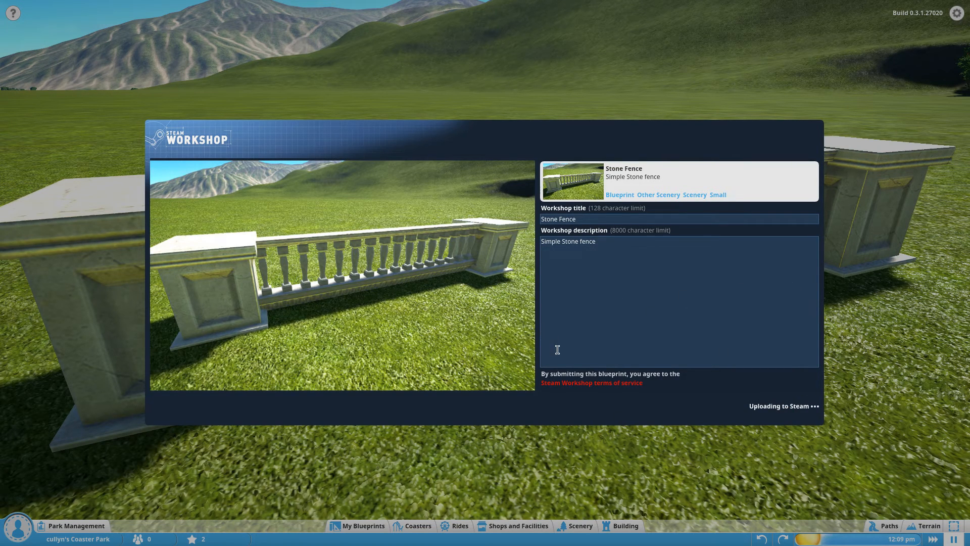